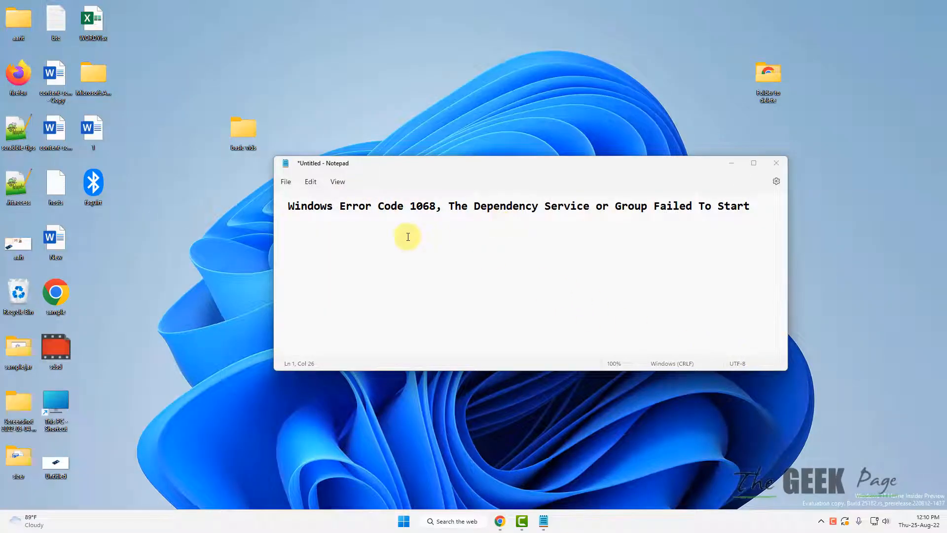
{"action": "mouse_move", "coordinate": [782, 227]}
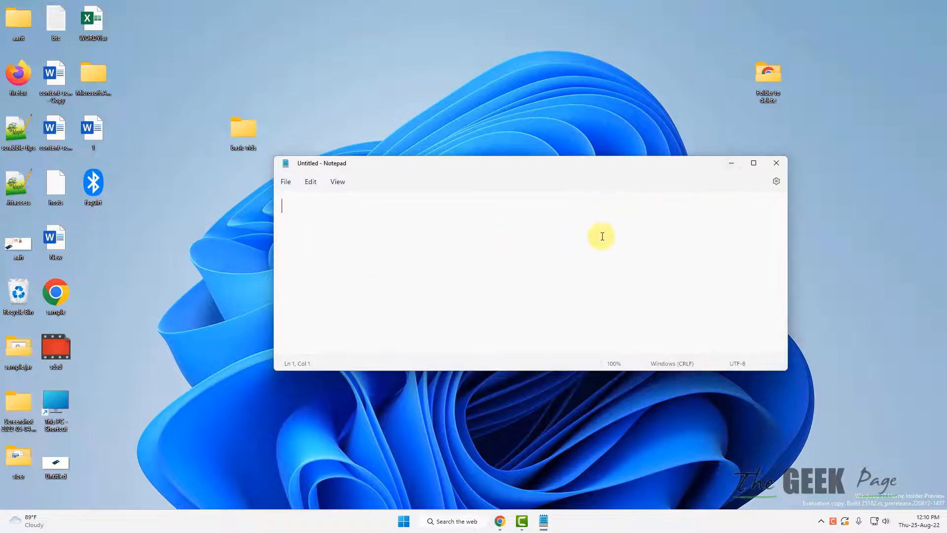
- Search Windows for 'command prompt' and launch Command Prompt as administrator
{"action": "left_click", "coordinate": [404, 521]}
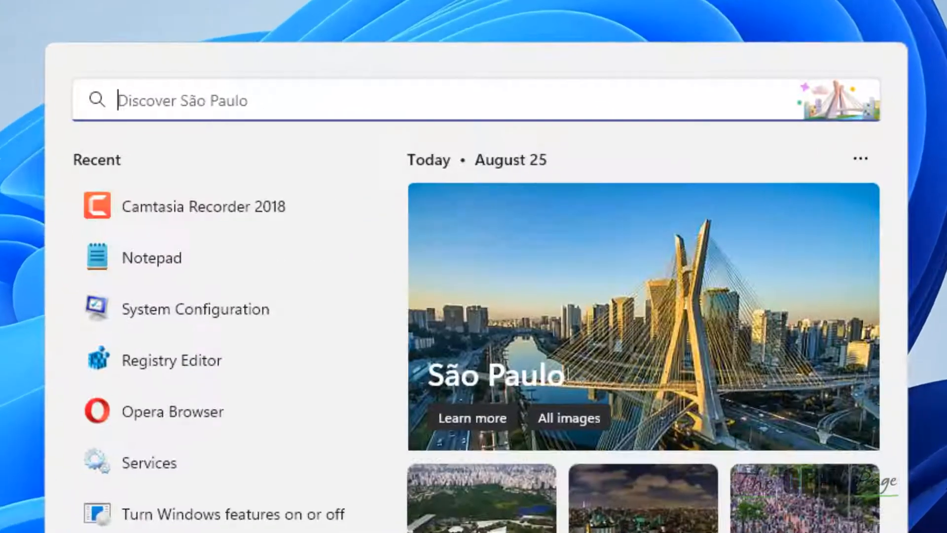
{"action": "type", "text": "command prompt"}
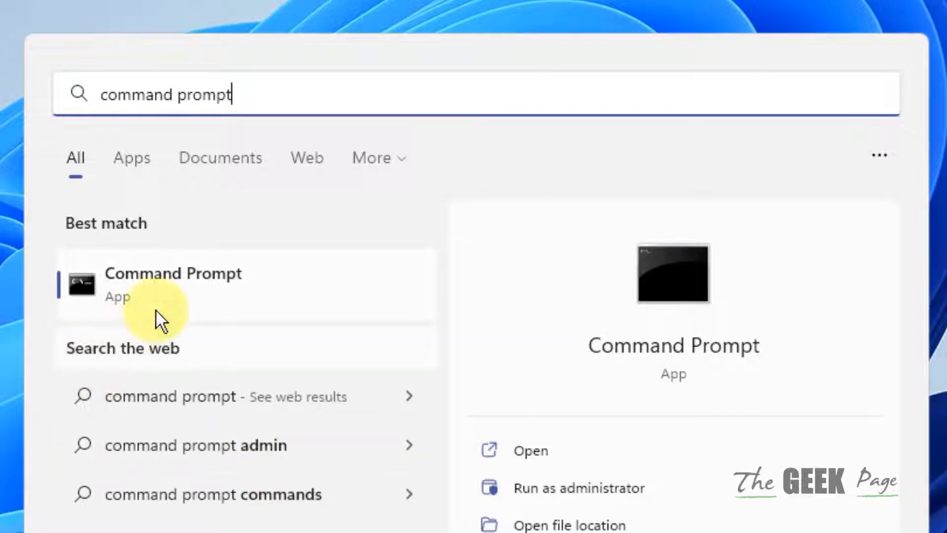
{"action": "right_click", "coordinate": [174, 284]}
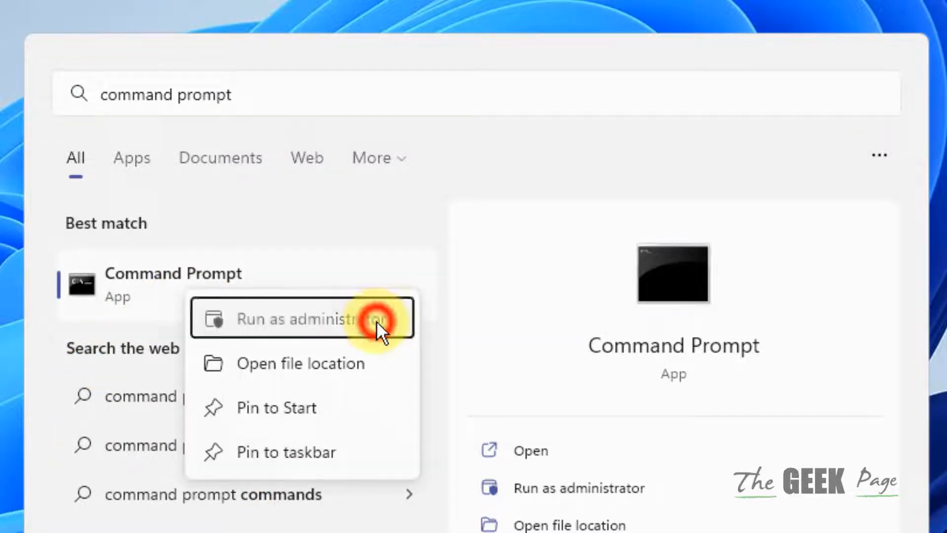
{"action": "left_click", "coordinate": [302, 319]}
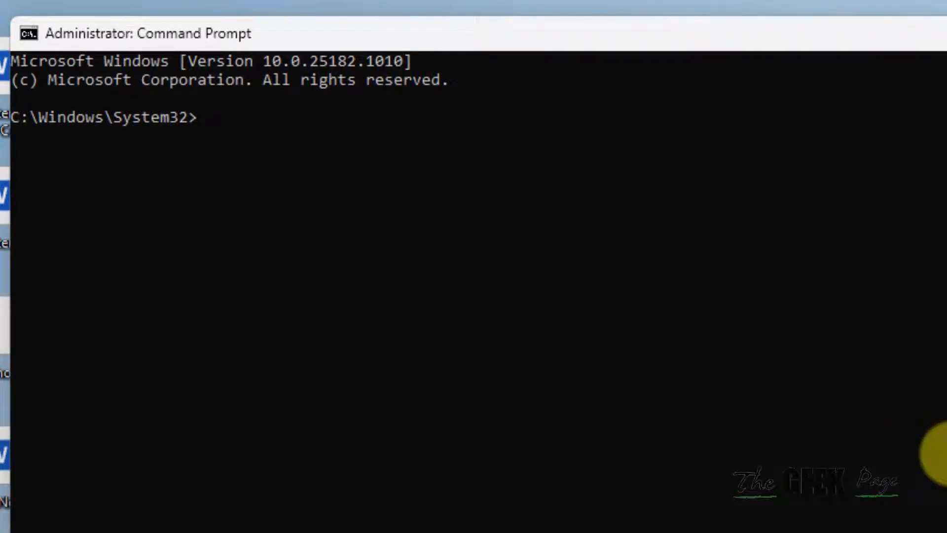
- Run ipconfig /flushdns to clear the DNS resolver cache
{"action": "type", "text": "ipconfi"}
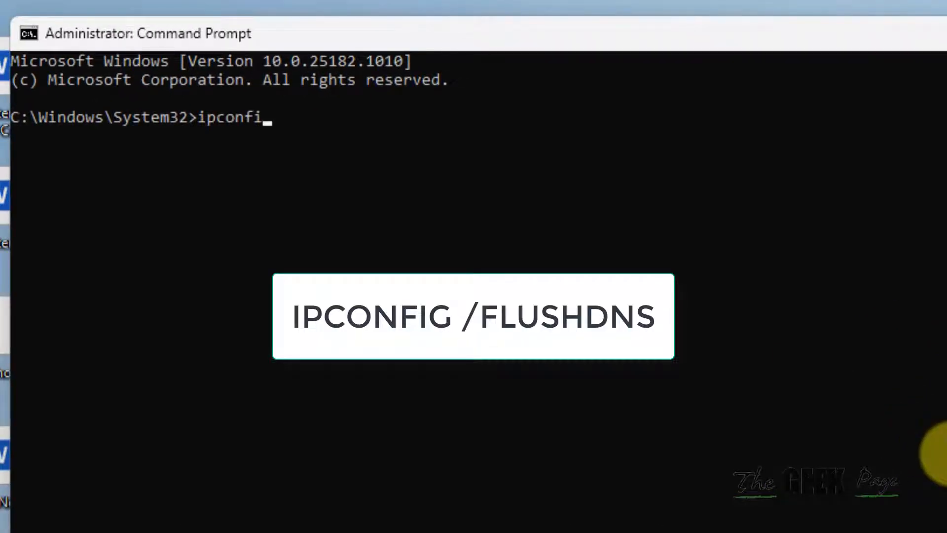
{"action": "type", "text": "g /flius"}
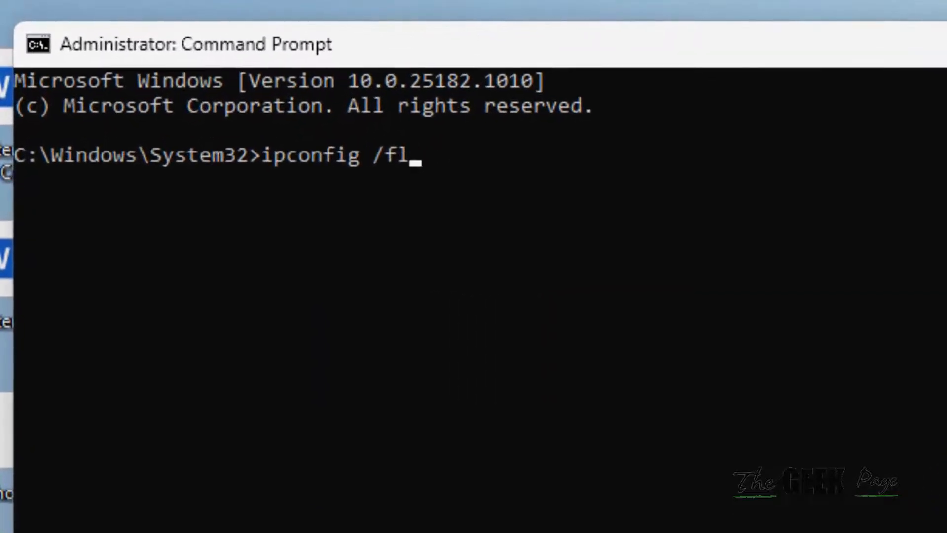
{"action": "type", "text": "ushd"}
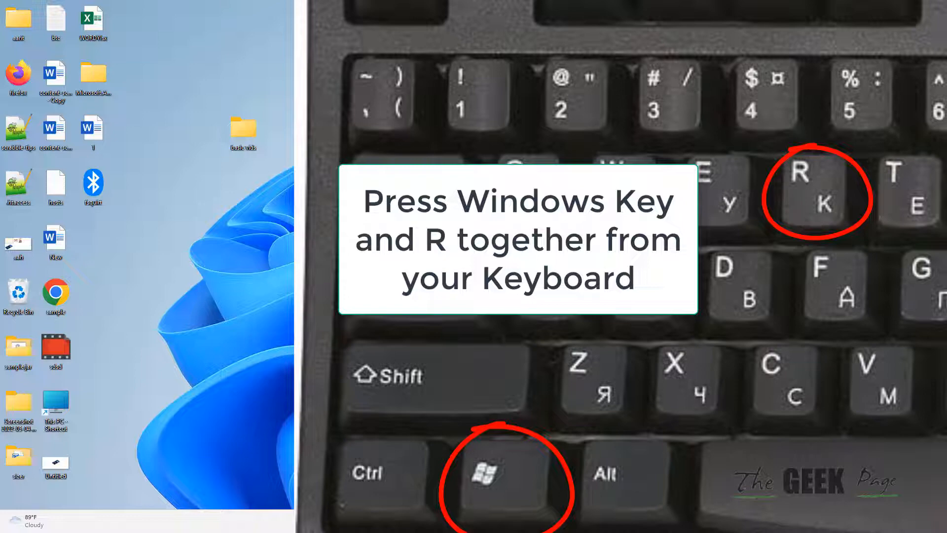
- Bring up the Run dialog with Win+R
{"action": "key", "text": "win+r"}
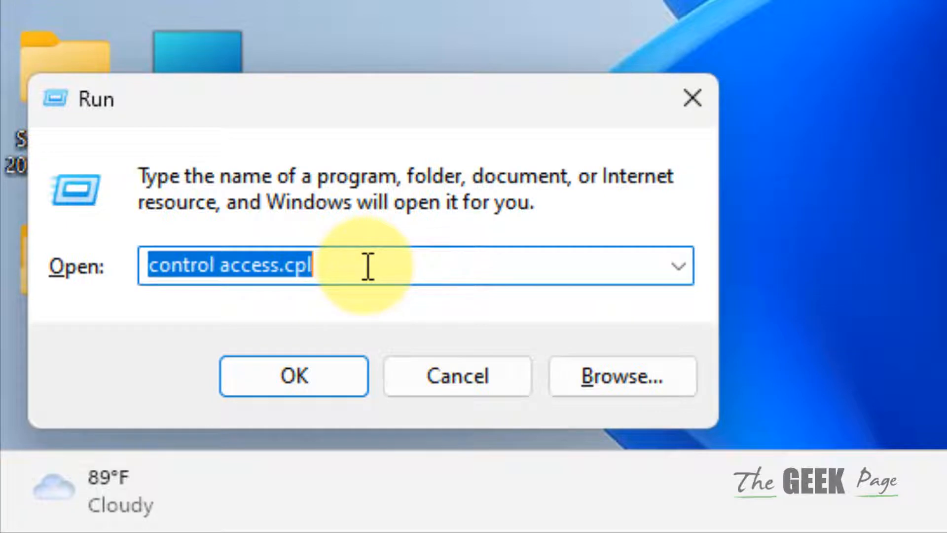
- Run msconfig to launch System Configuration
{"action": "type", "text": "msconfig"}
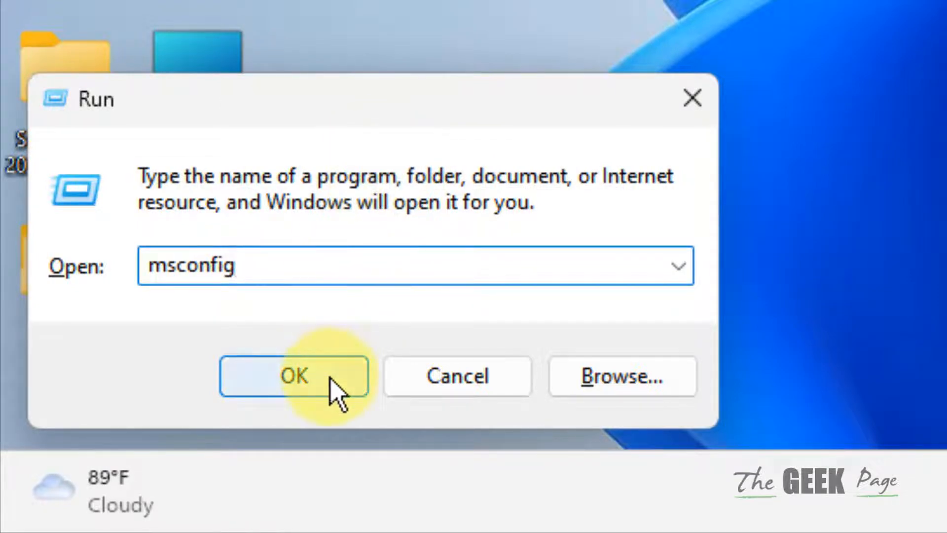
{"action": "left_click", "coordinate": [294, 376]}
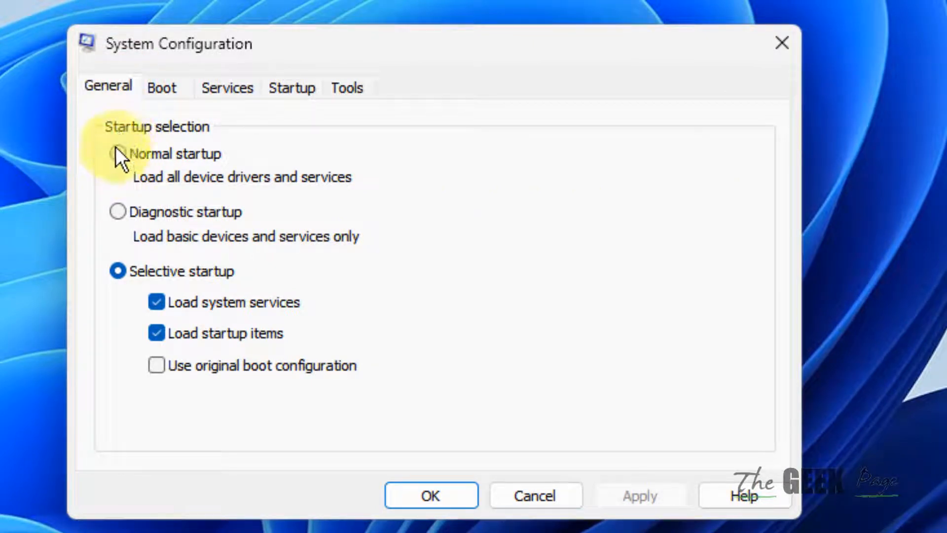
- Select Normal startup on the General tab, apply it and confirm to reach the restart prompt
{"action": "left_click", "coordinate": [117, 154]}
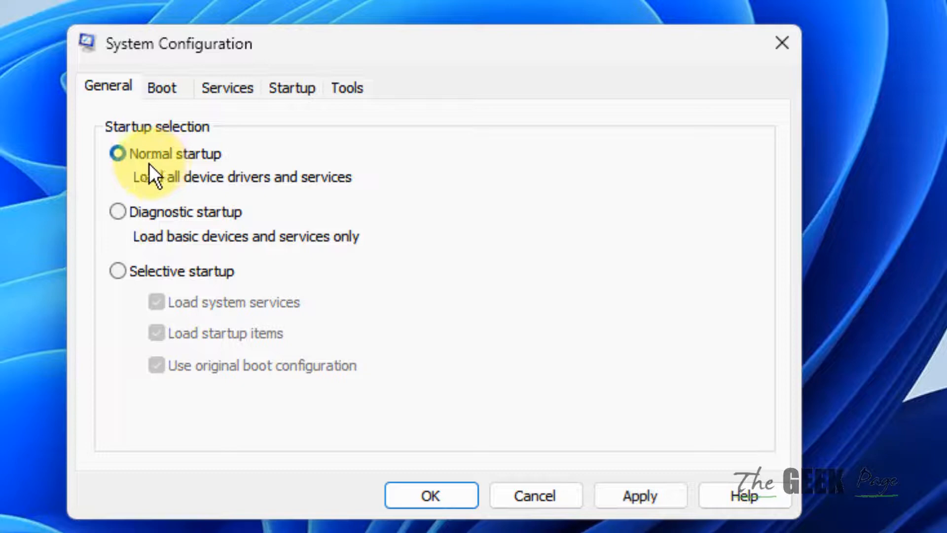
{"action": "left_click", "coordinate": [639, 496]}
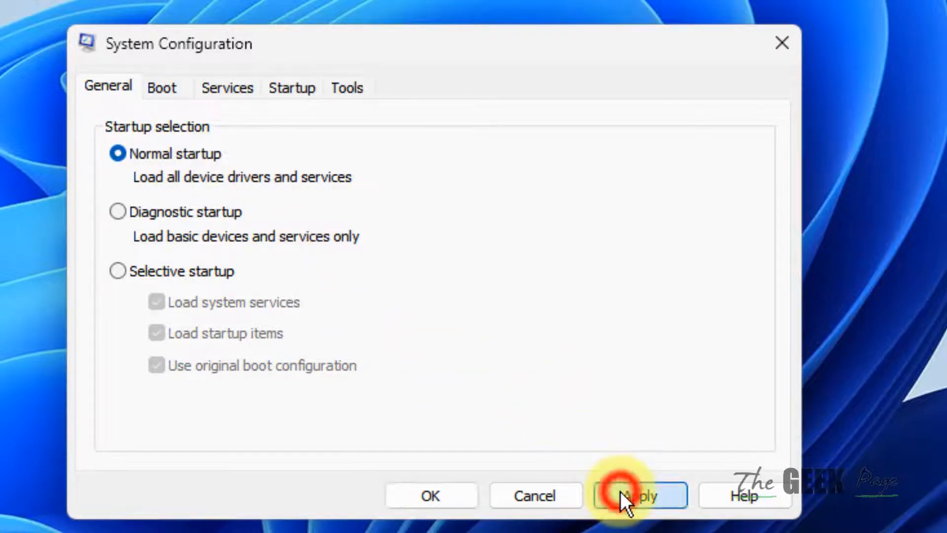
{"action": "left_click", "coordinate": [638, 496]}
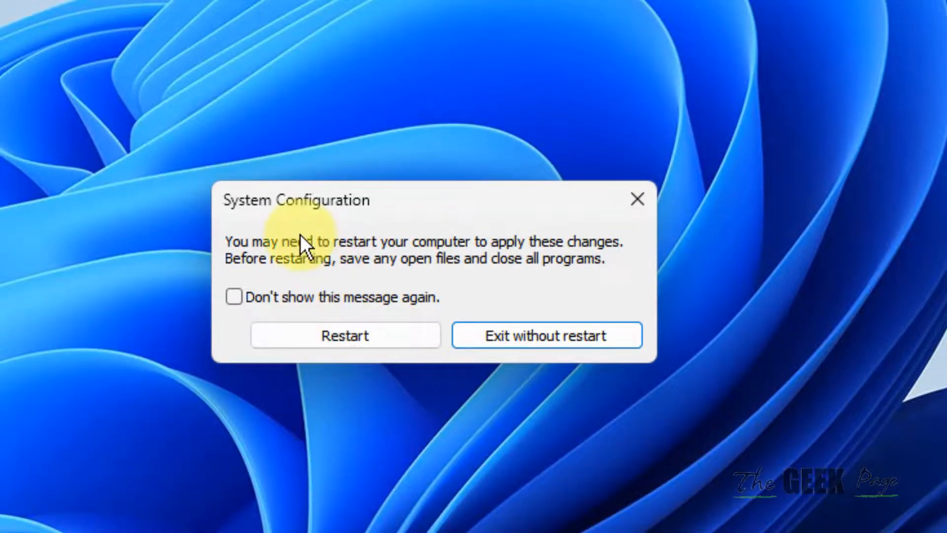